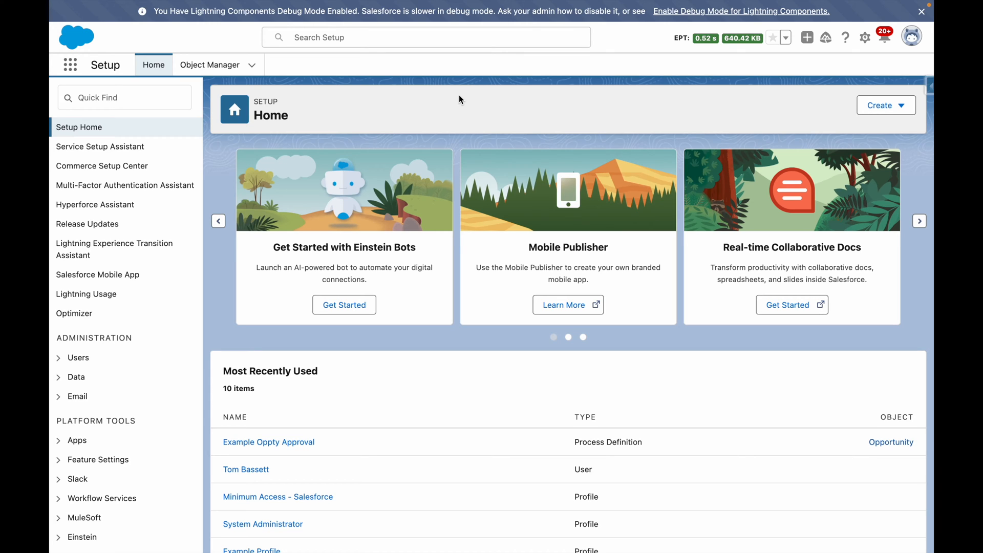
Step: Reach the All Custom Report Types list via Setup Quick Find 'report'
{"action": "type", "text": "report"}
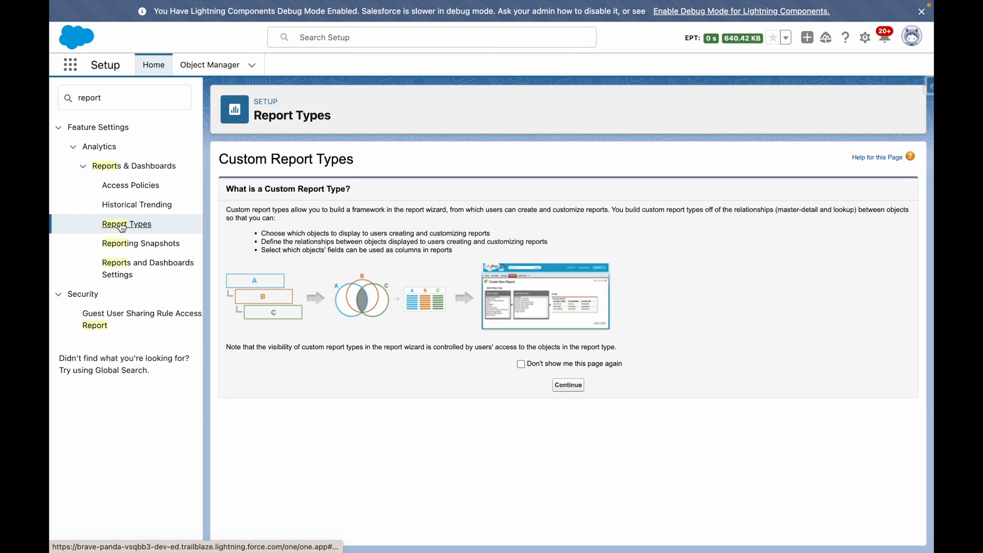
{"action": "left_click", "coordinate": [567, 384]}
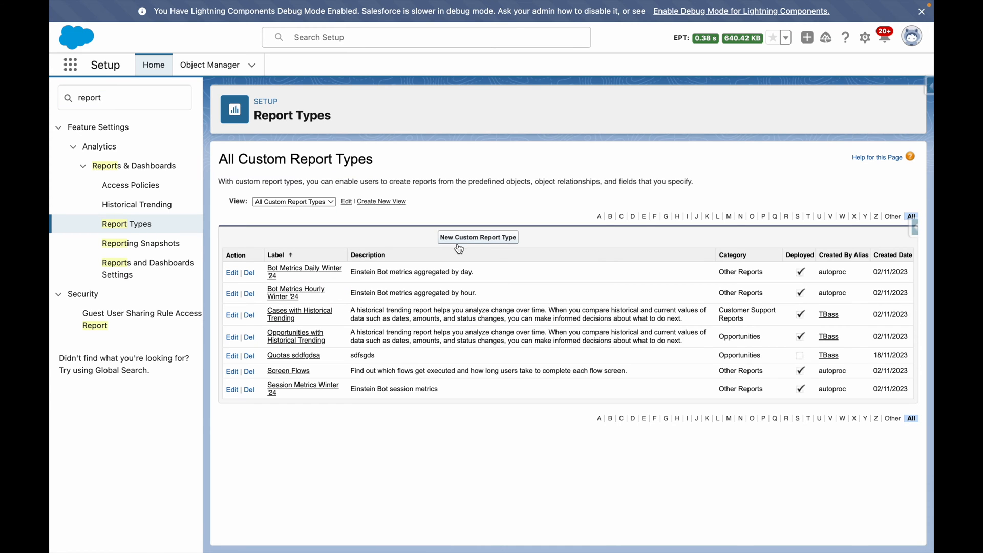
Step: Define a new custom report type on Process Instance, Opportunities category, status Deployed
{"action": "left_click", "coordinate": [478, 236]}
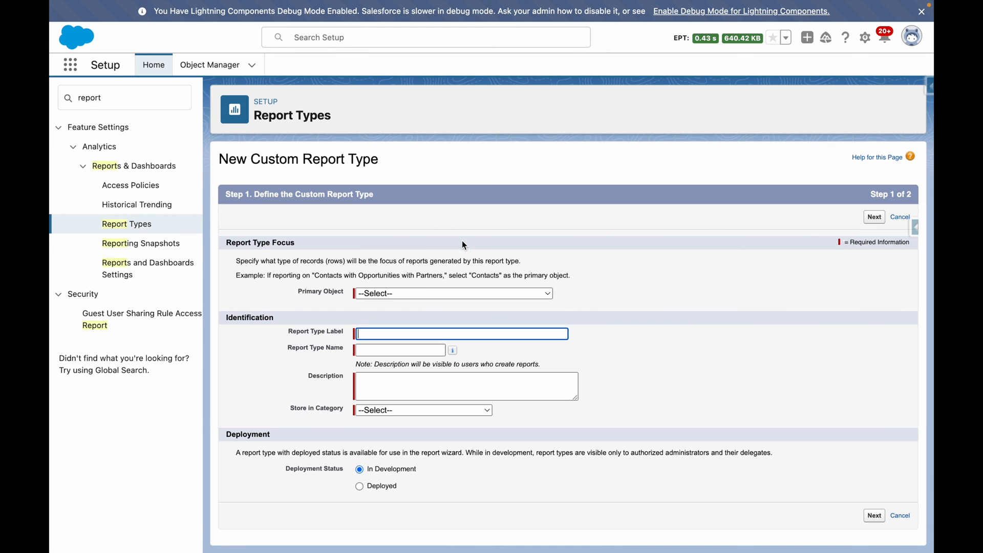
{"action": "left_click", "coordinate": [453, 292]}
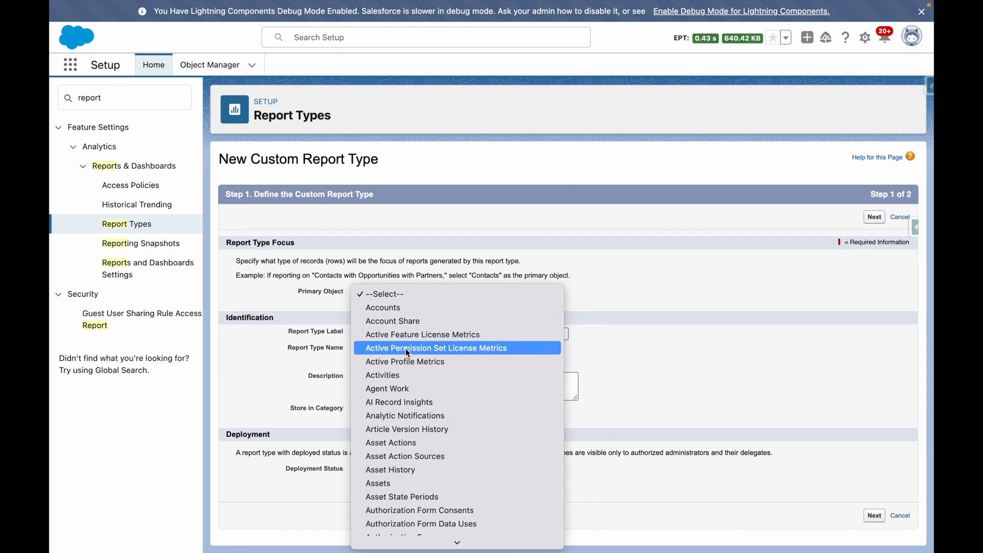
{"action": "scroll", "scroll_direction": "down", "scroll_amount": 3}
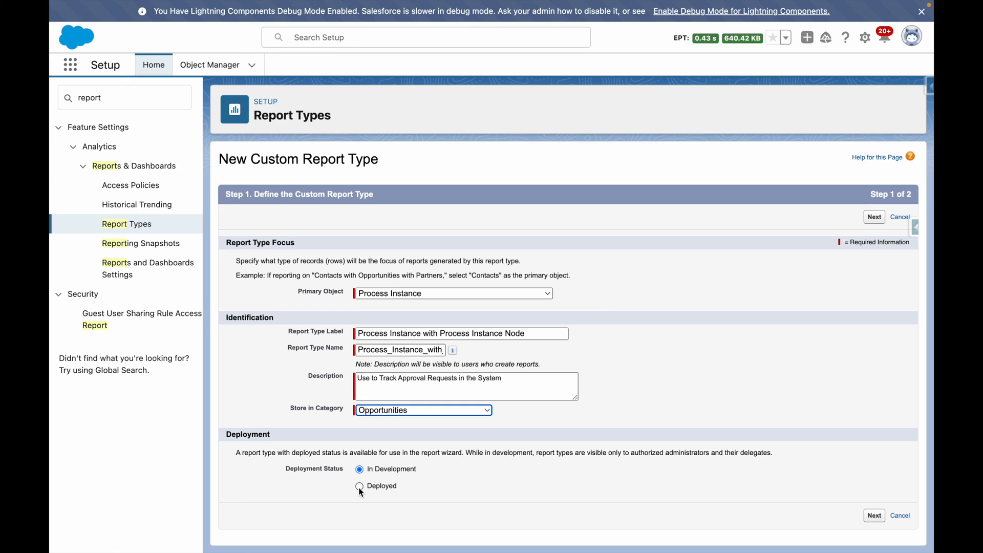
{"action": "left_click", "coordinate": [360, 485]}
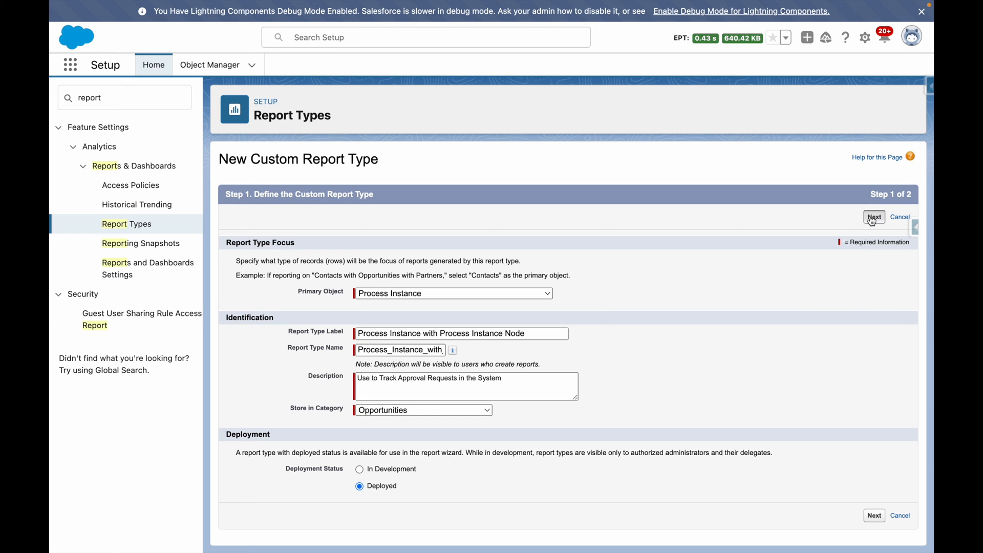
Step: Relate Process Instance Node as object B and save the custom report type
{"action": "left_click", "coordinate": [874, 217]}
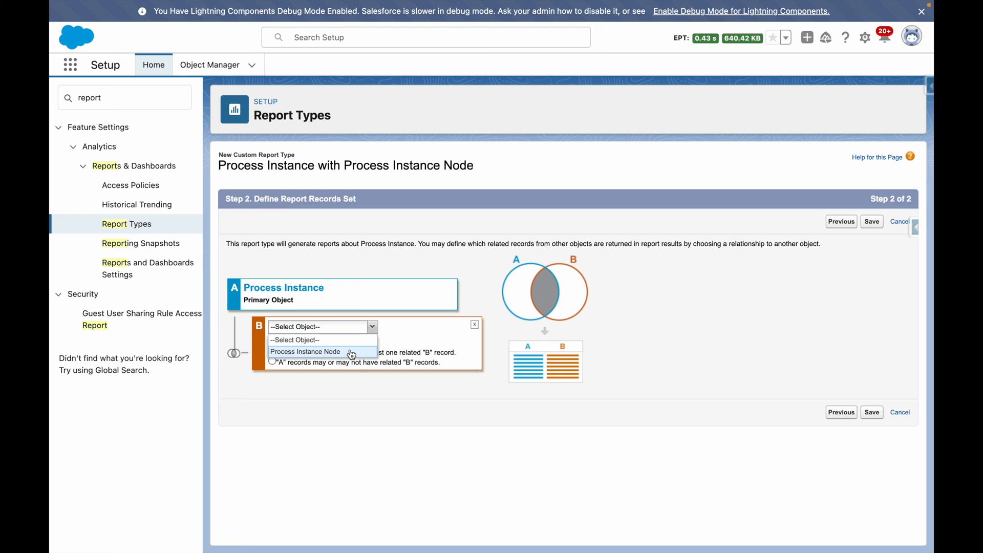
{"action": "left_click", "coordinate": [305, 351]}
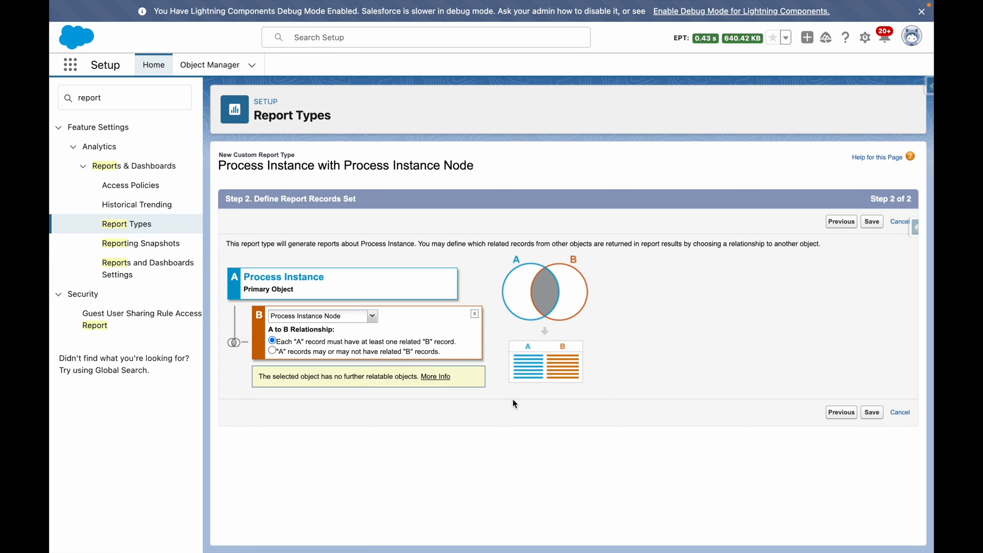
{"action": "left_click", "coordinate": [871, 221]}
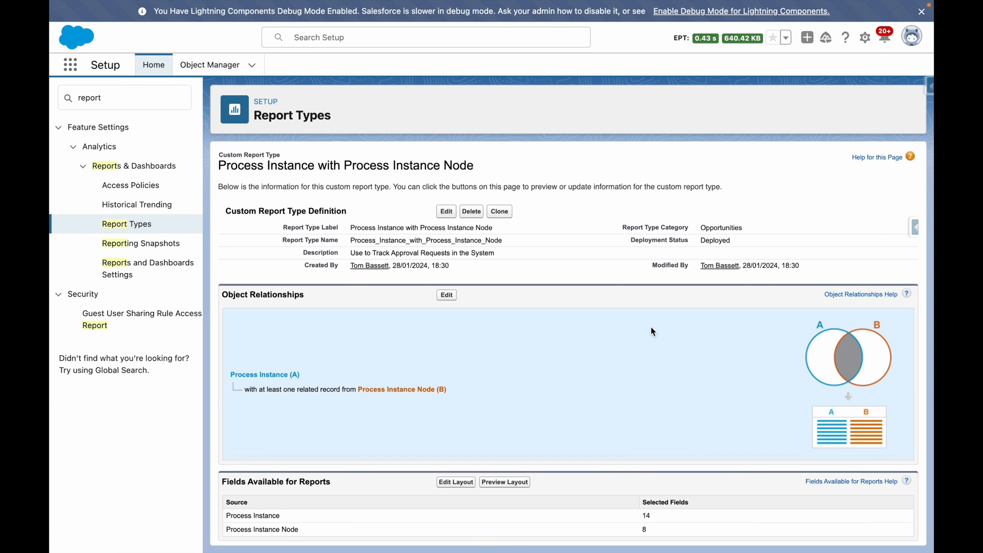
{"action": "mouse_move", "coordinate": [71, 65]}
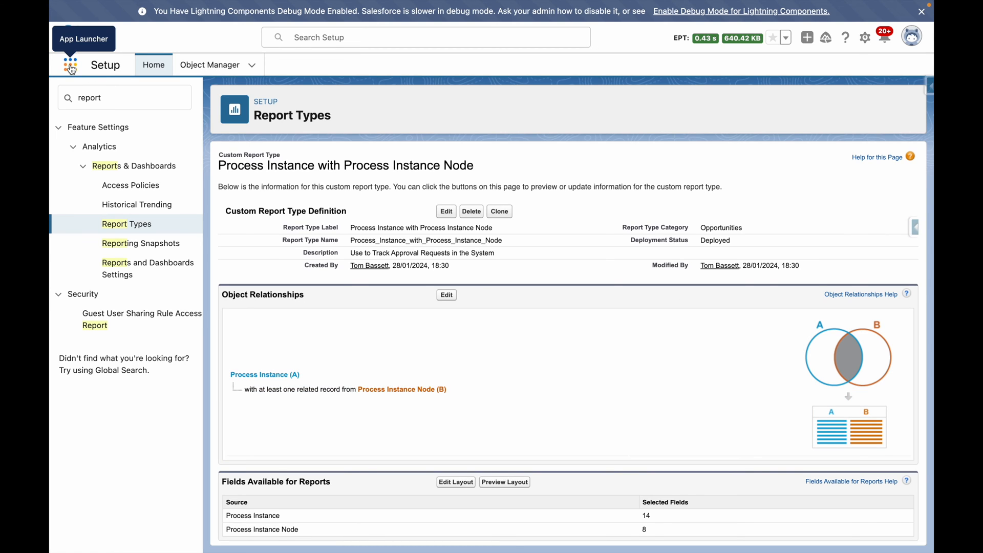
Step: Start a new report from the Reports tab using the Process Instance with Process Instance Node type
{"action": "left_click", "coordinate": [70, 64]}
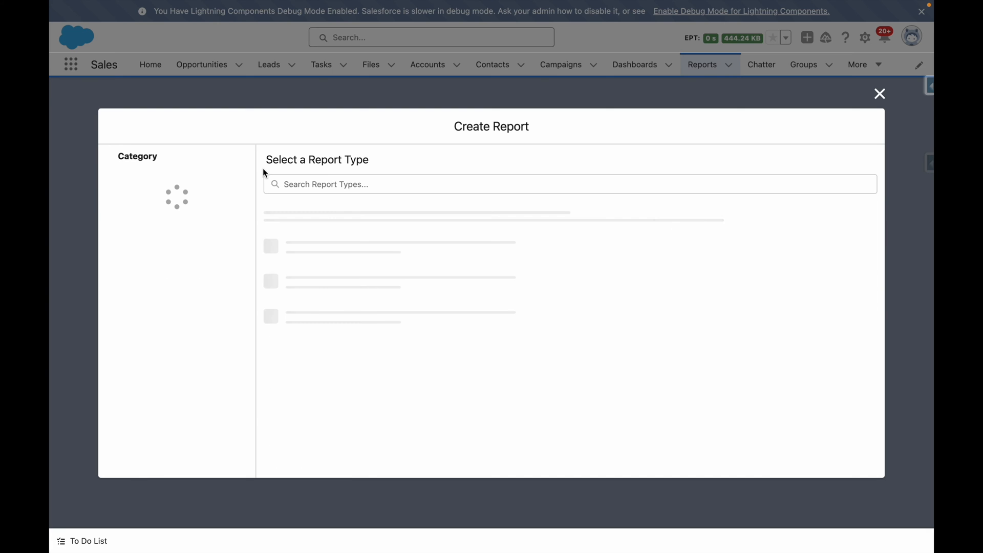
{"action": "type", "text": "proce"}
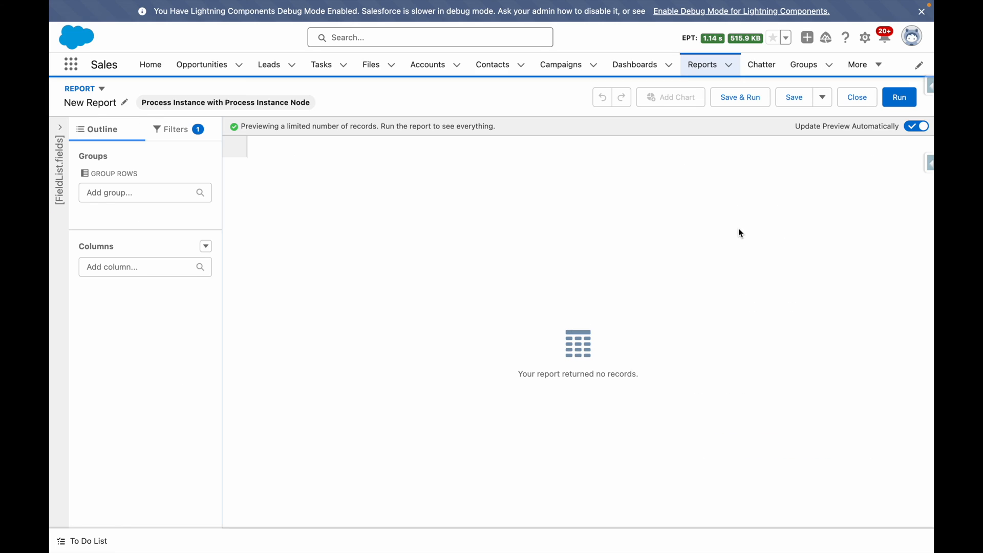
{"action": "mouse_move", "coordinate": [60, 127]}
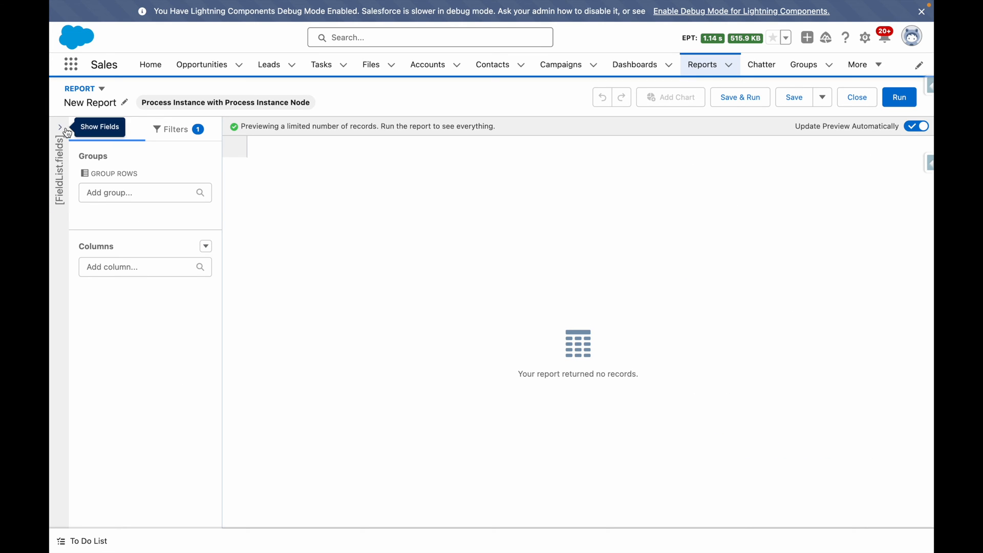
Step: Group by Record Name, add Step Status, Step: Name, Object Type, Elapsed columns, save as 'Approval Requests'
{"action": "left_click", "coordinate": [60, 127]}
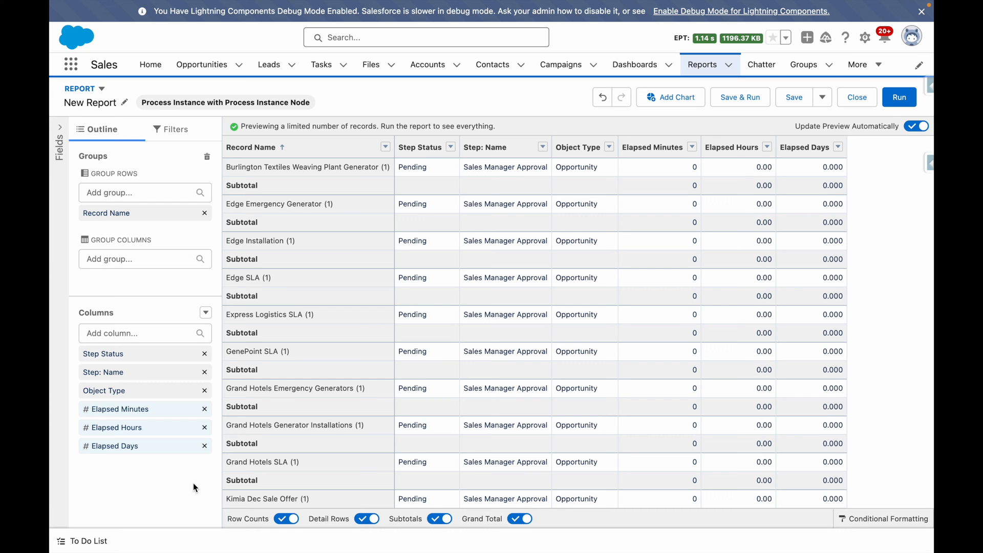
{"action": "mouse_move", "coordinate": [607, 417]}
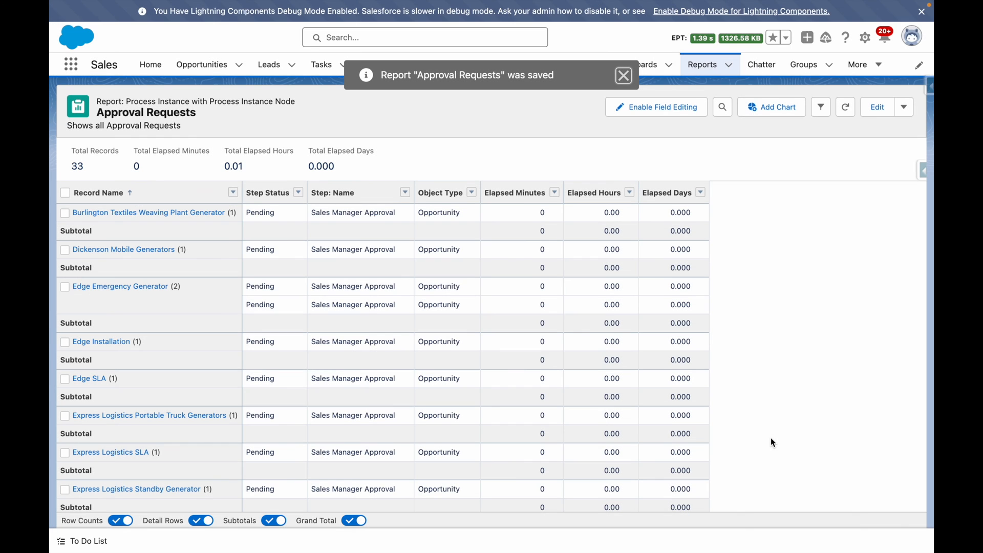
{"action": "left_click", "coordinate": [622, 74]}
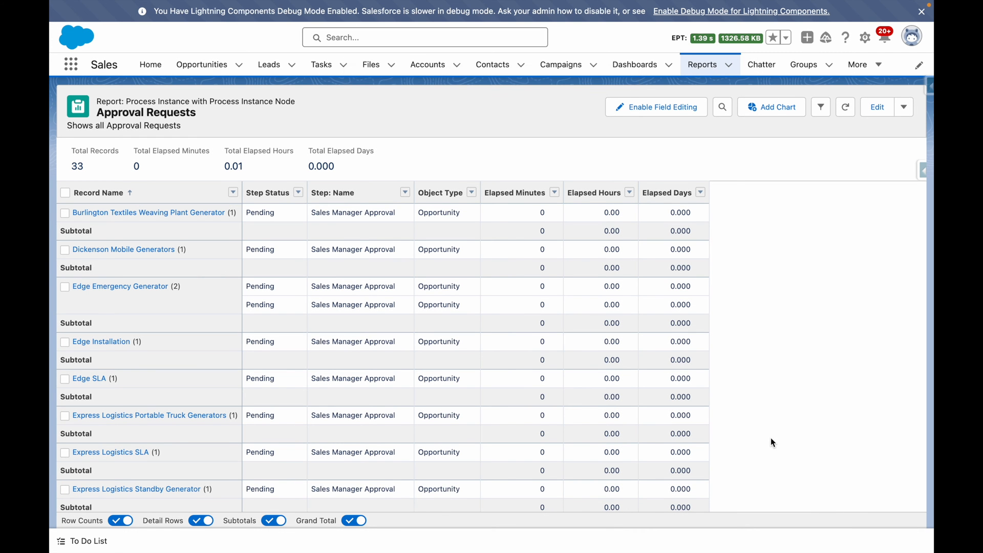